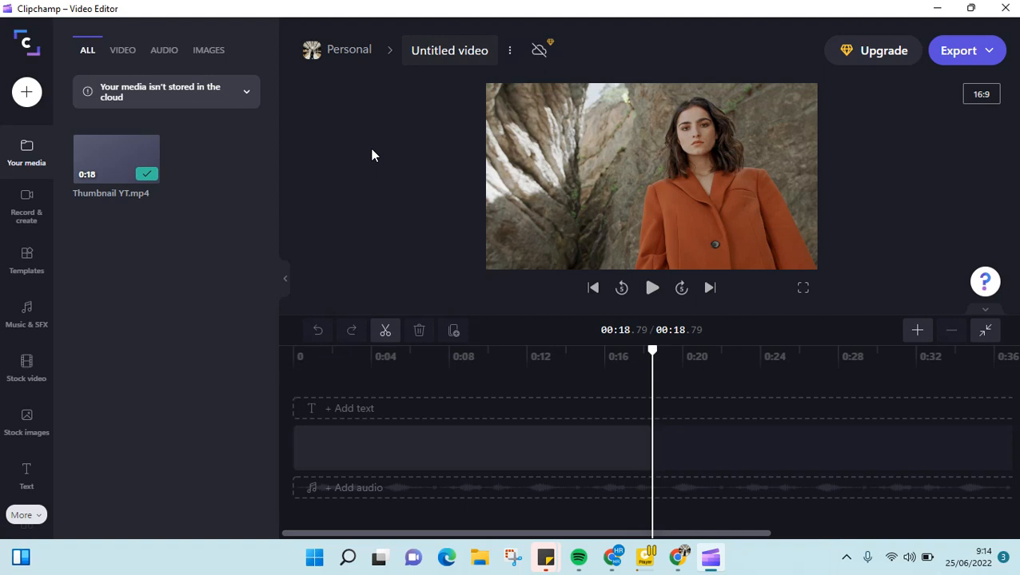
pyautogui.moveTo(27, 420)
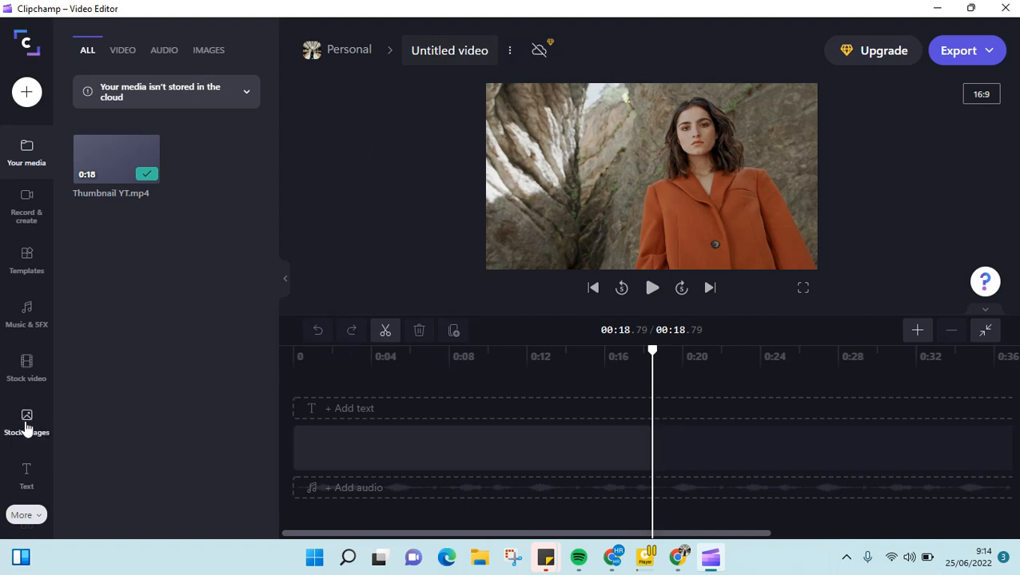
# Step: Open Stock images and browse categories such as under the sea, Hanukkah and Halloween
pyautogui.click(26, 420)
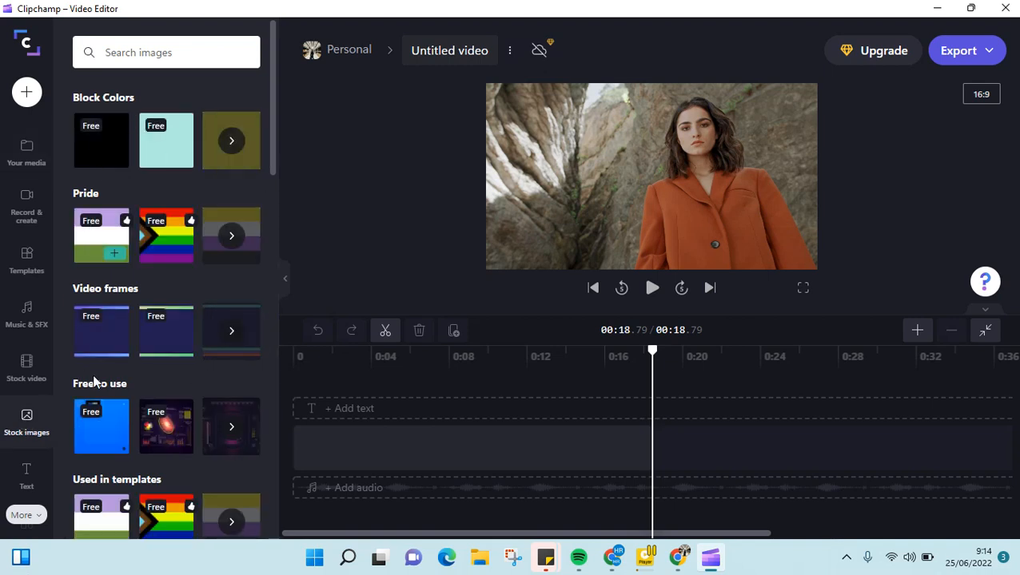
pyautogui.scroll(-3)
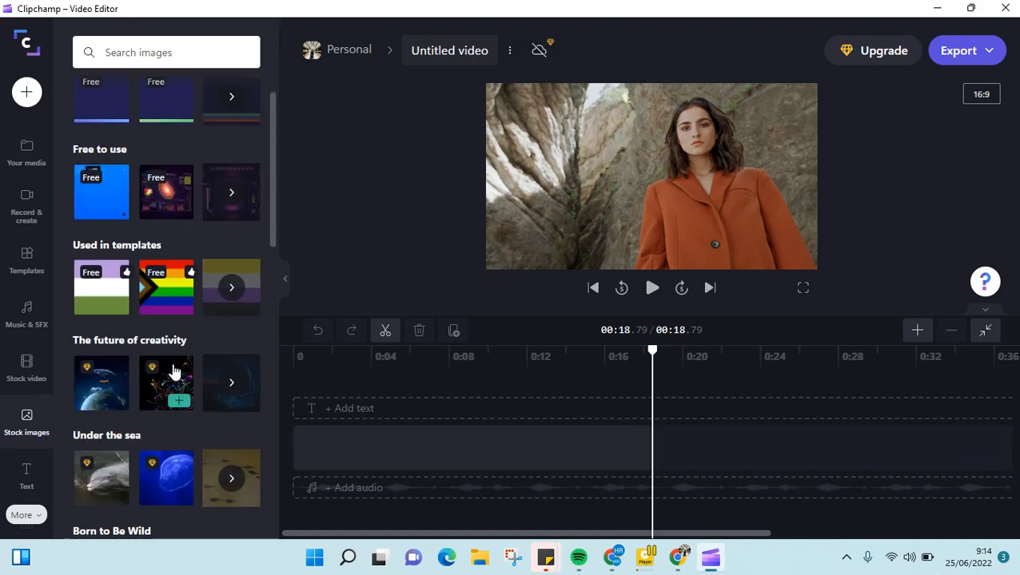
pyautogui.scroll(-3)
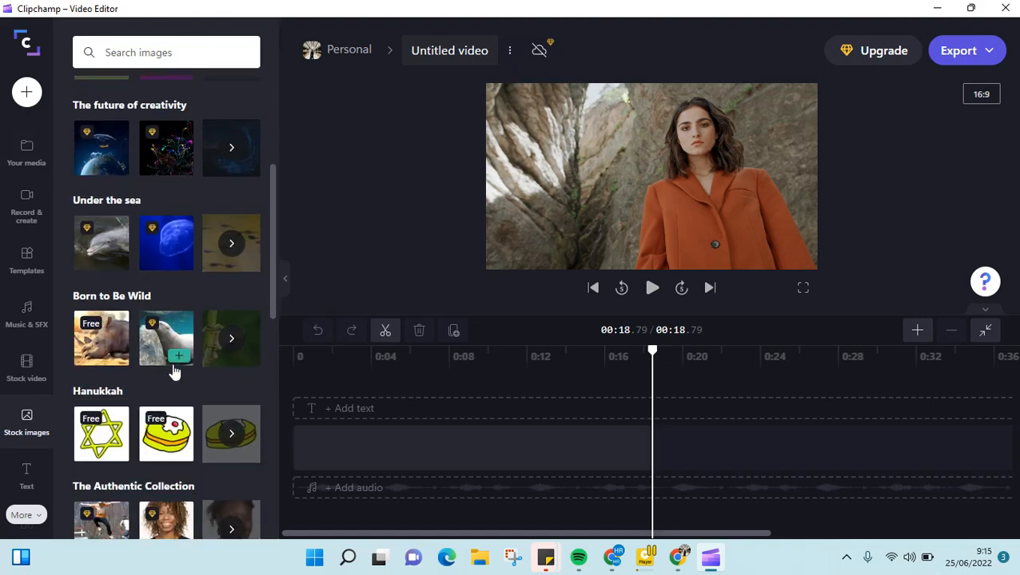
pyautogui.scroll(-3)
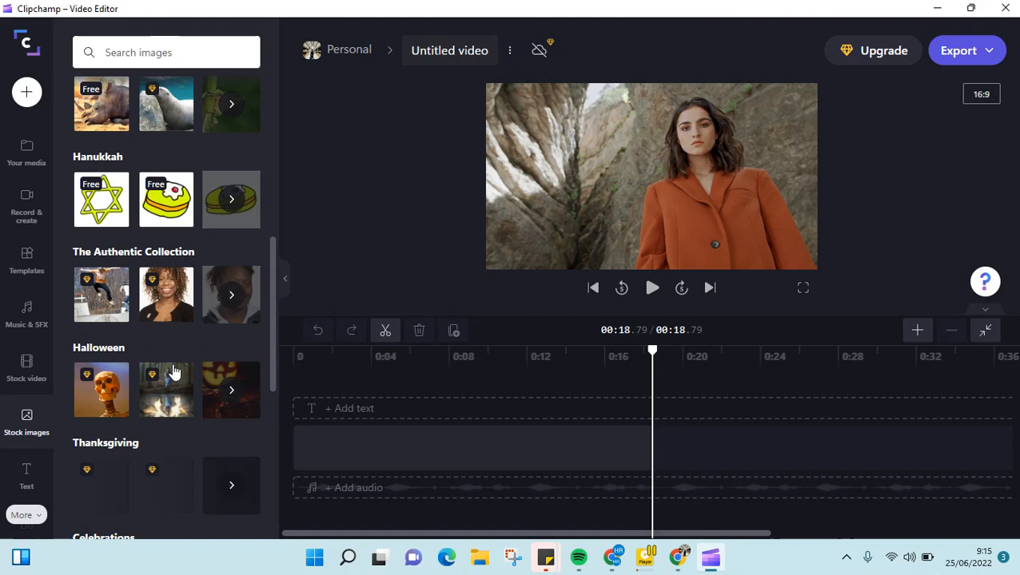
pyautogui.scroll(3)
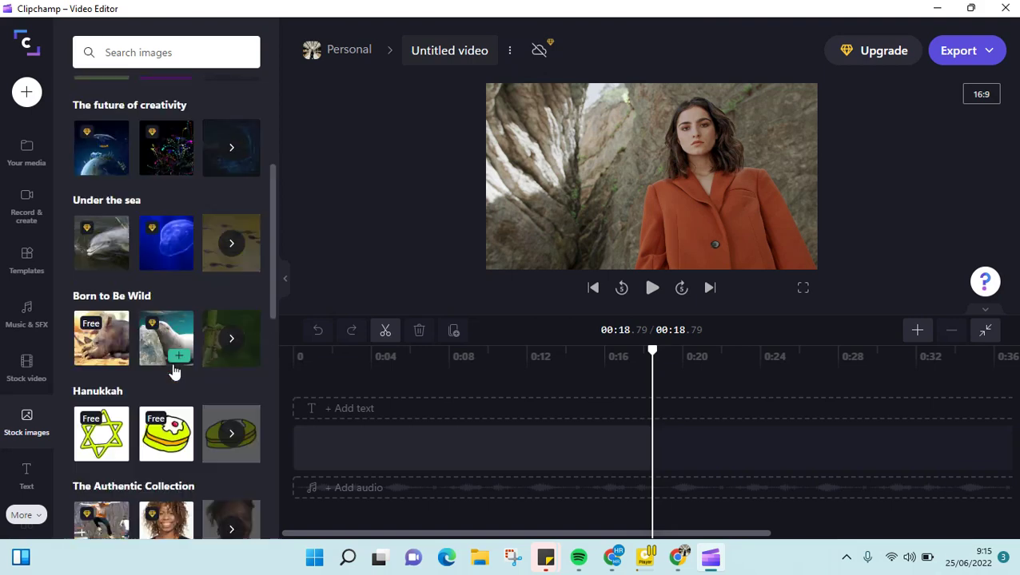
pyautogui.scroll(3)
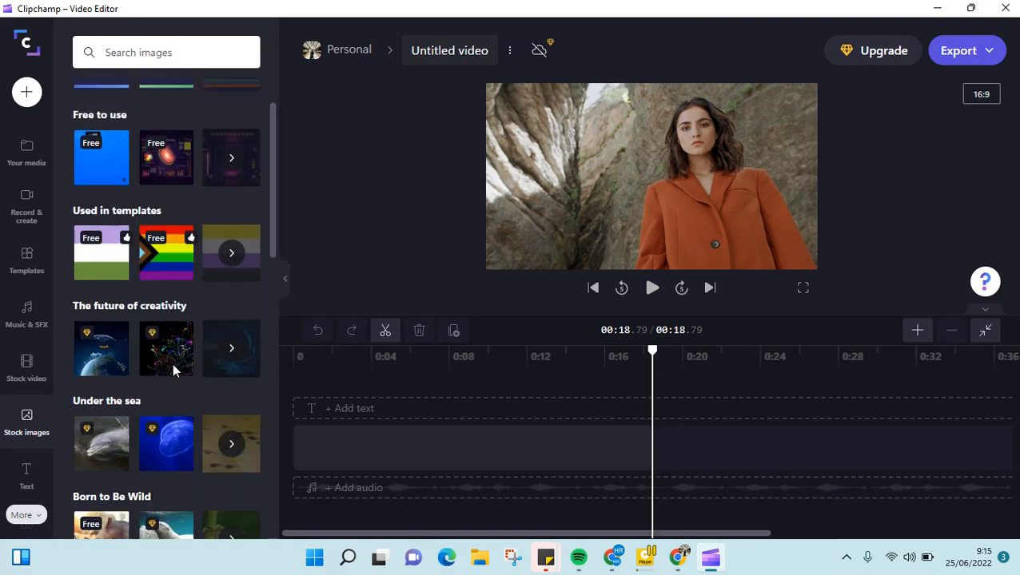
pyautogui.scroll(3)
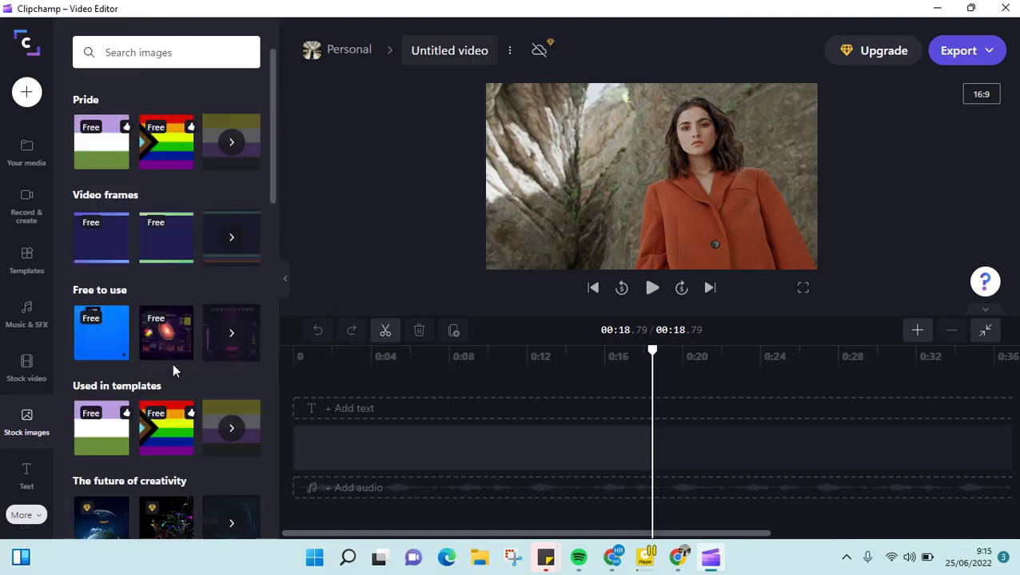
pyautogui.scroll(-3)
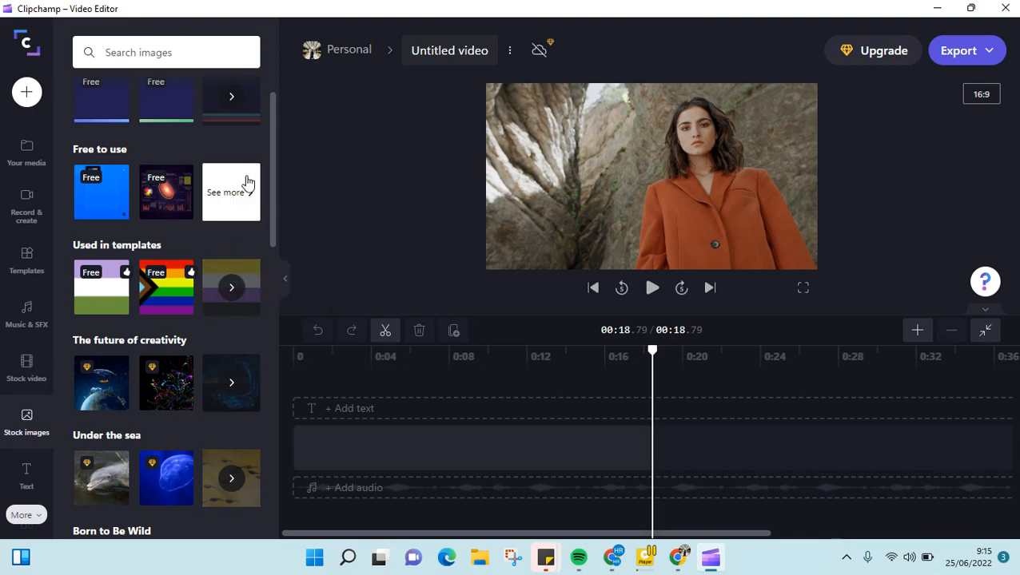
# Step: Open the full Free to use image collection and scroll through its images
pyautogui.click(231, 191)
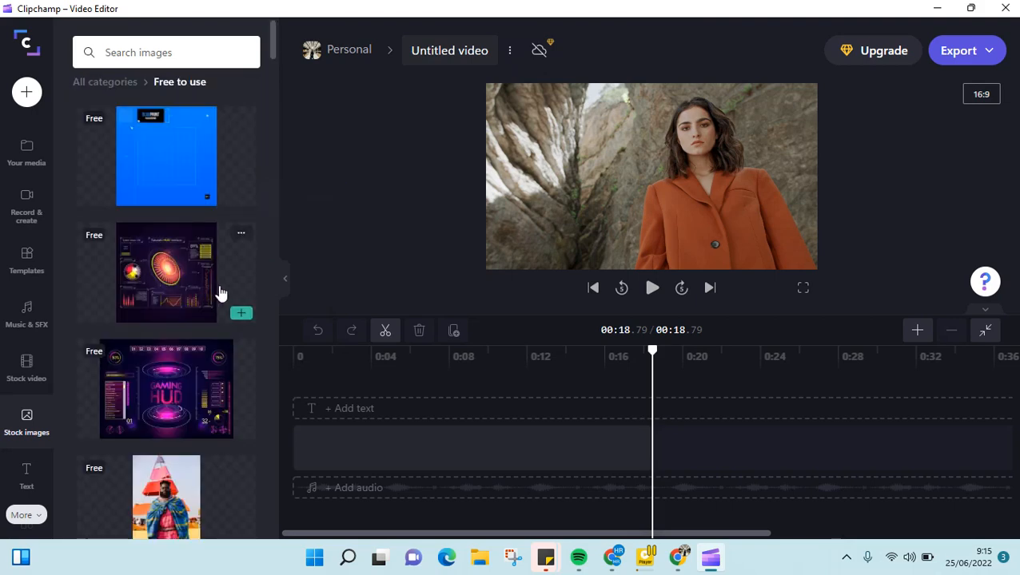
pyautogui.scroll(-3)
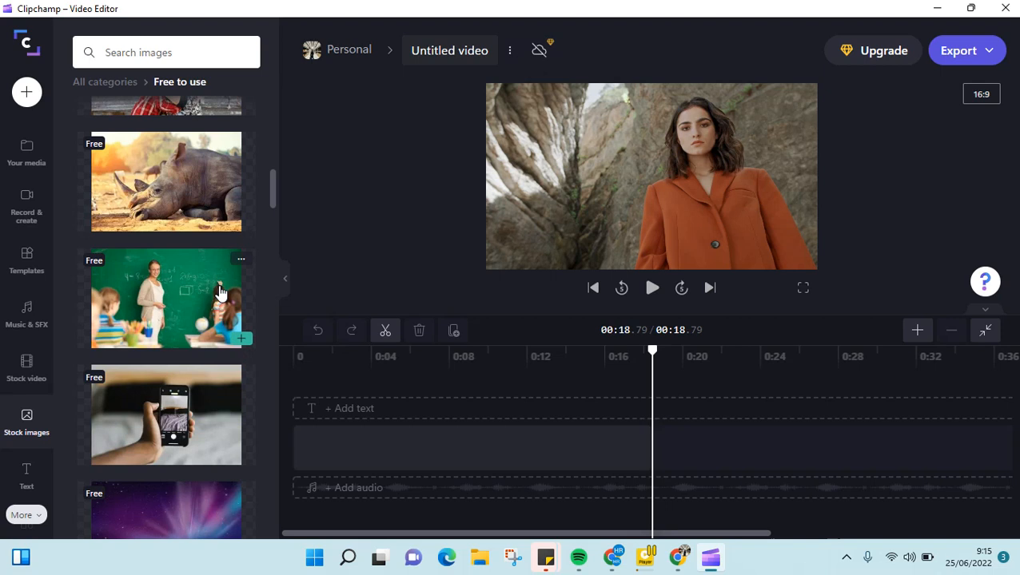
pyautogui.scroll(-3)
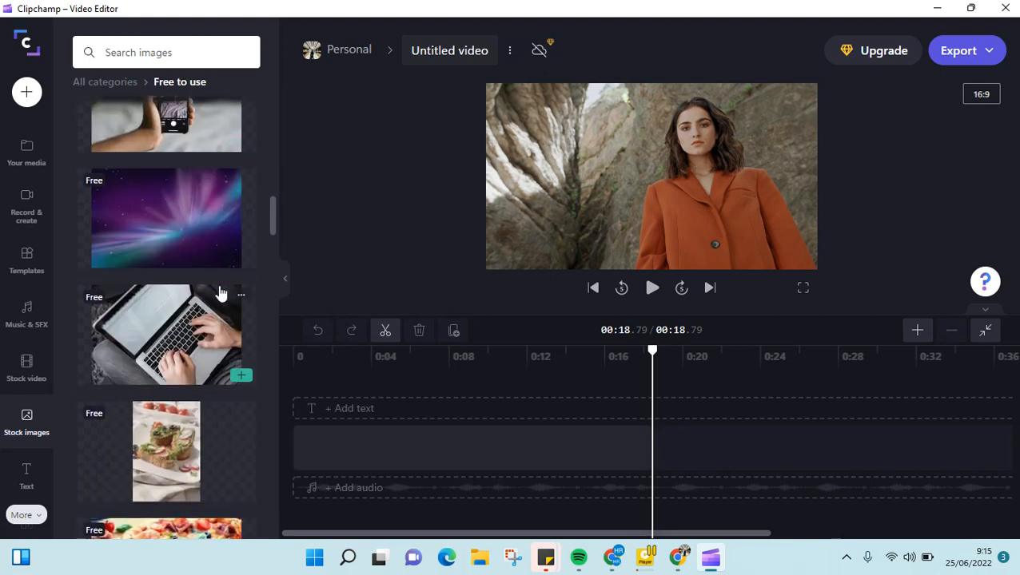
pyautogui.moveTo(174, 241)
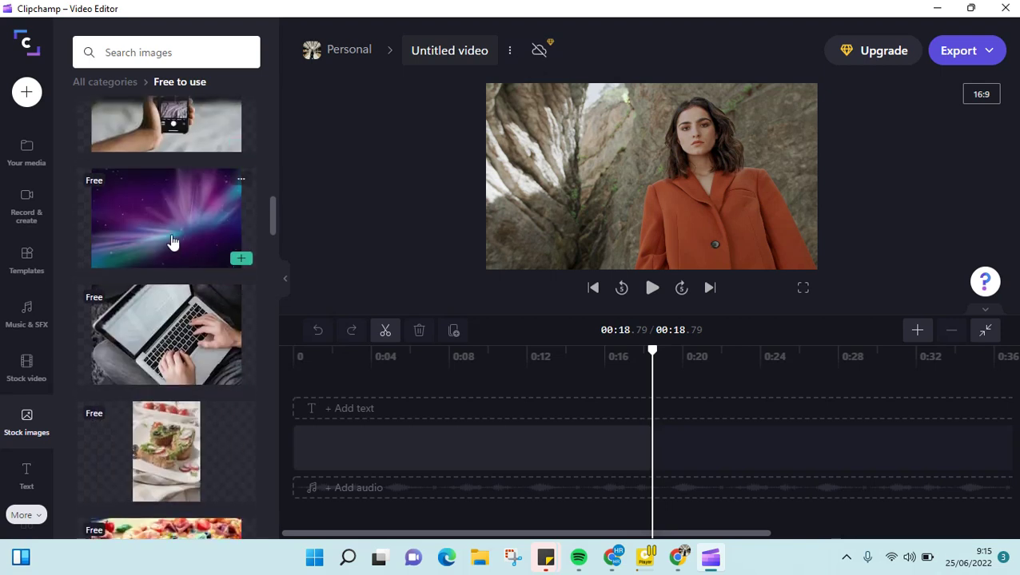
pyautogui.moveTo(268, 271)
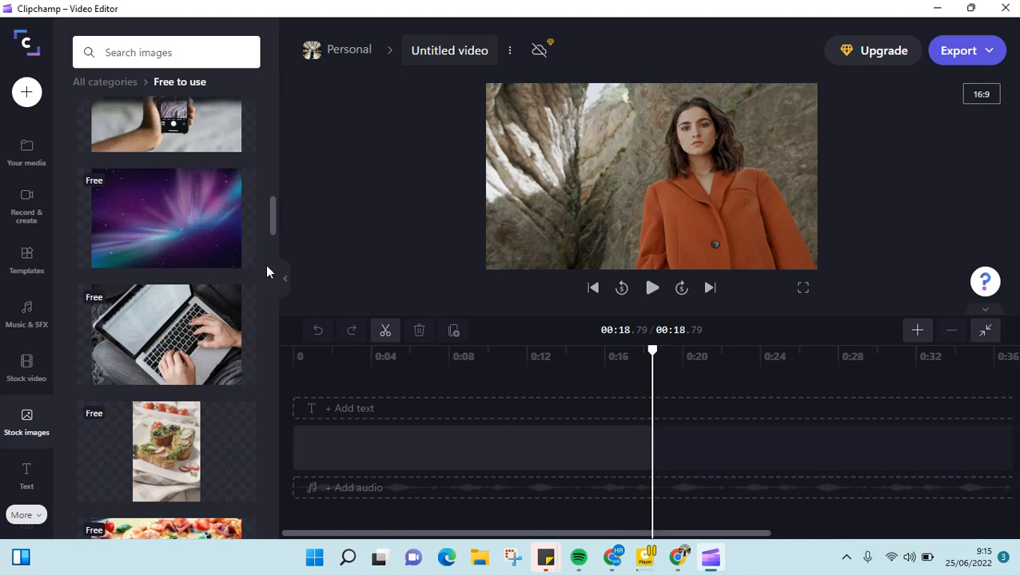
pyautogui.moveTo(242, 258)
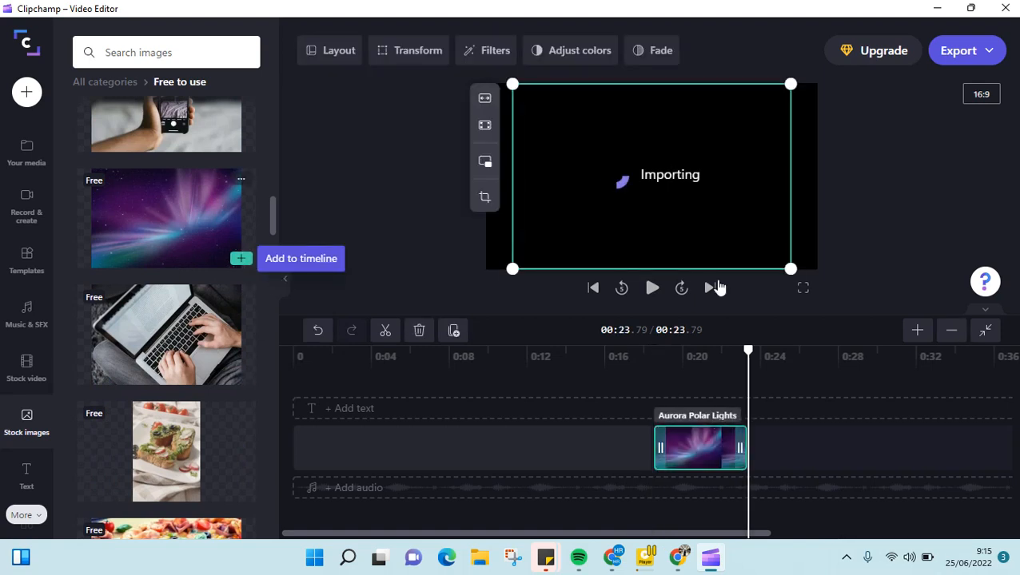
# Step: Add the Aurora Polar Lights image to the timeline and move playback onto it
pyautogui.click(240, 258)
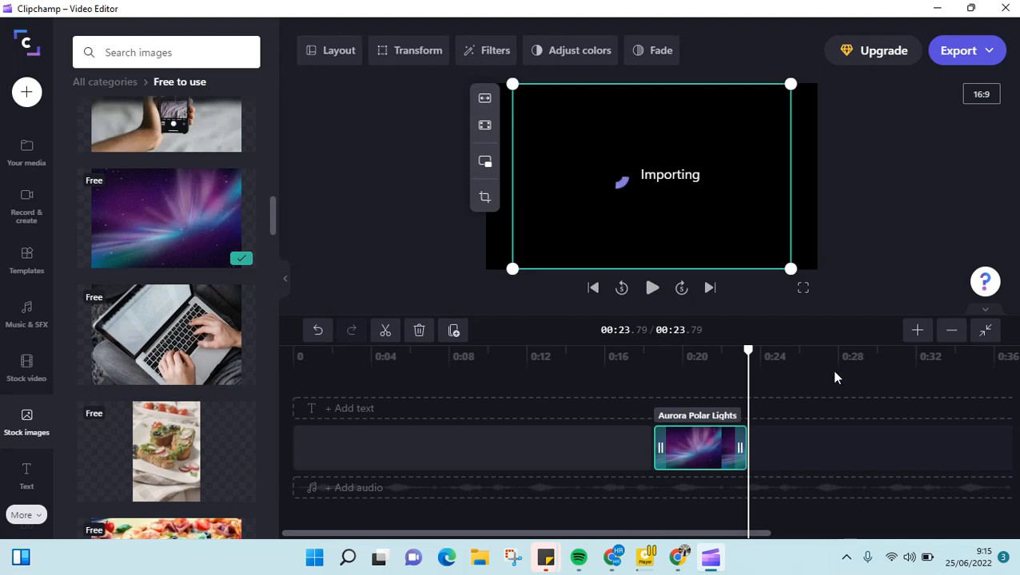
pyautogui.moveTo(874, 289)
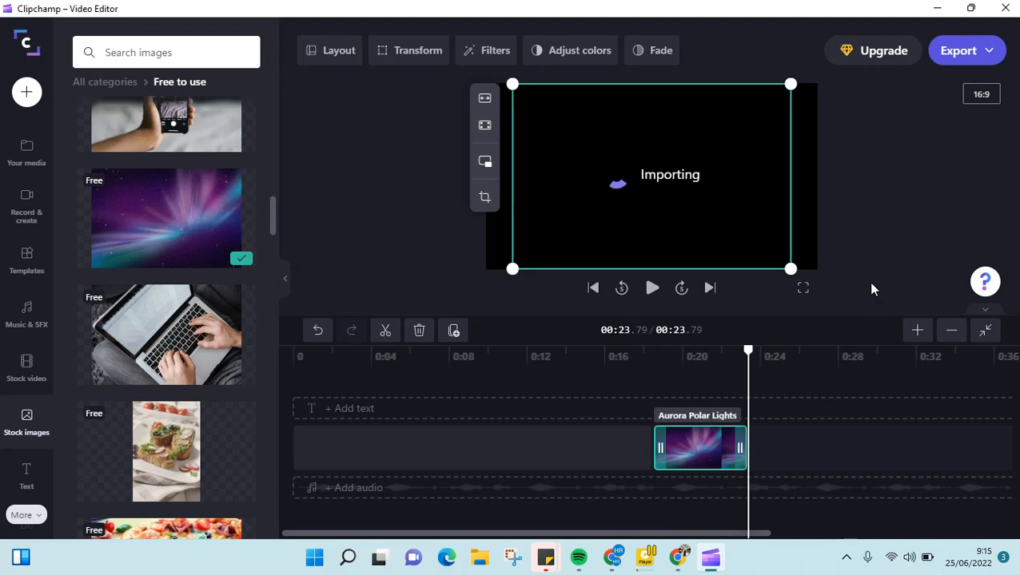
pyautogui.click(679, 447)
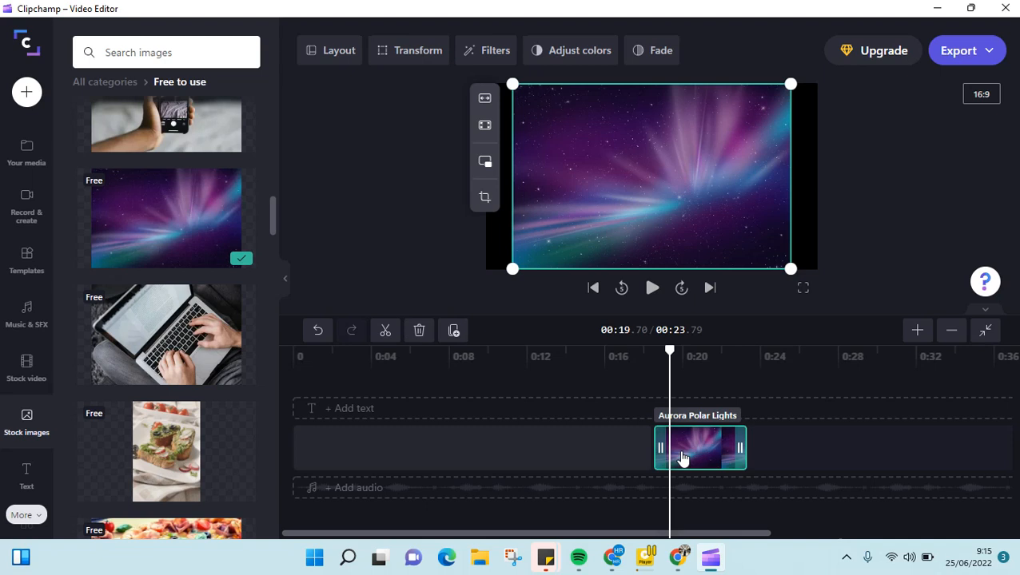
pyautogui.moveTo(710, 359)
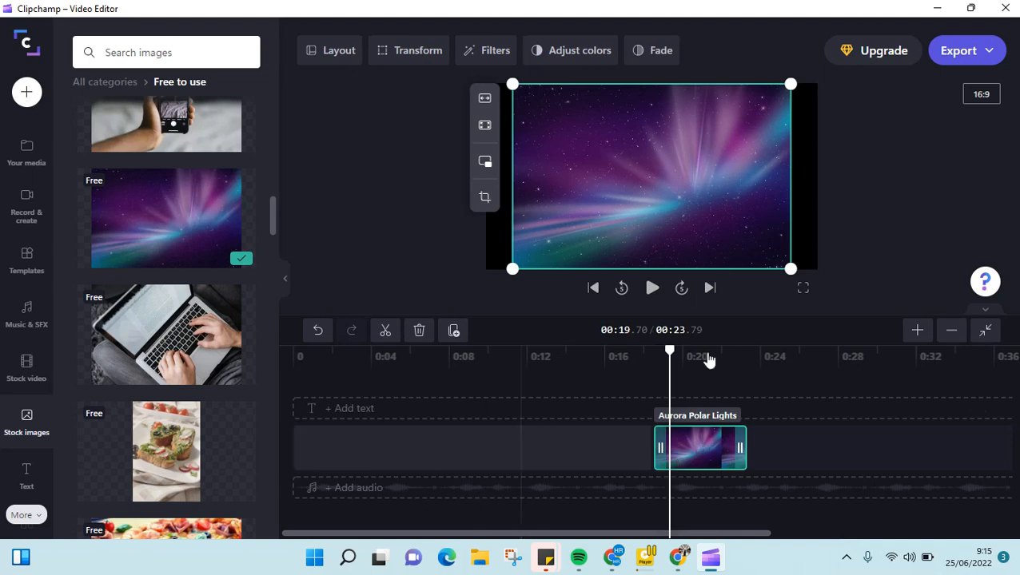
pyautogui.moveTo(793, 240)
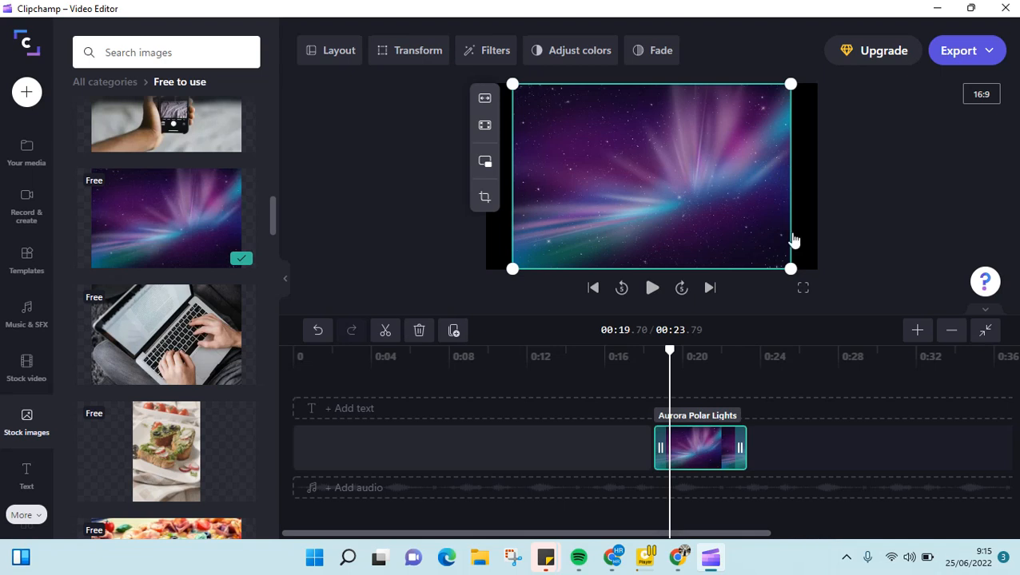
pyautogui.moveTo(462, 51)
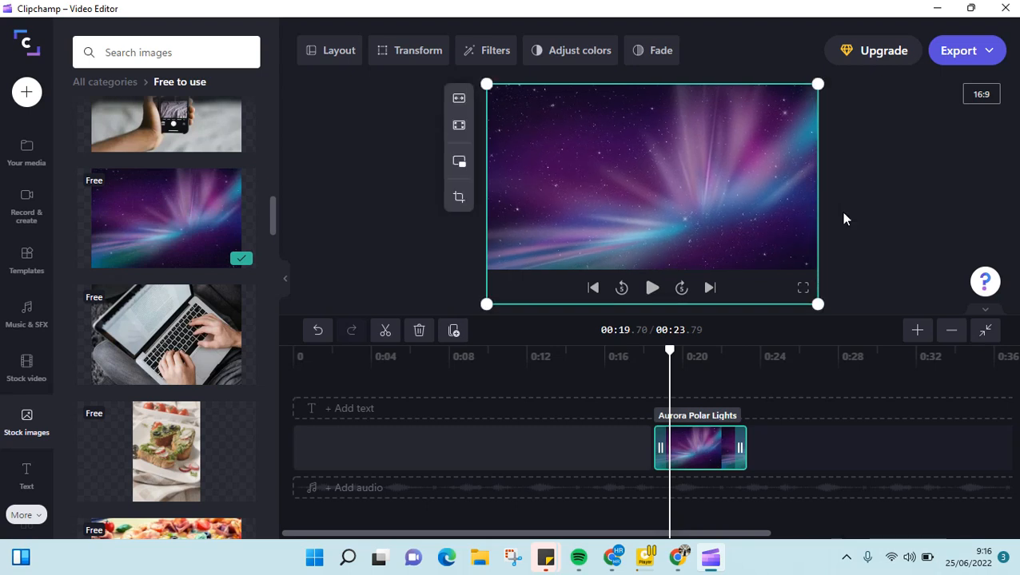
pyautogui.click(671, 197)
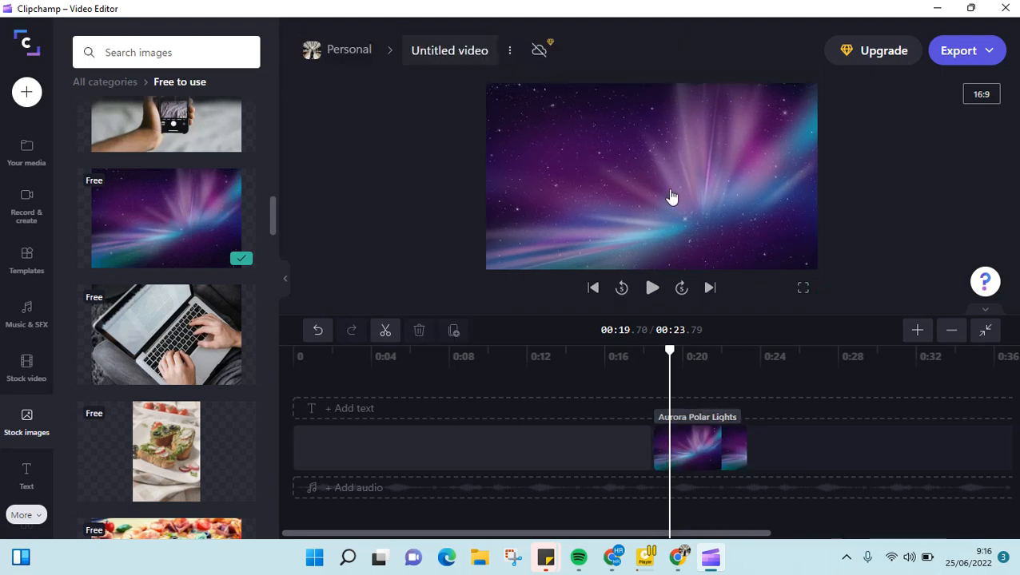
pyautogui.click(699, 447)
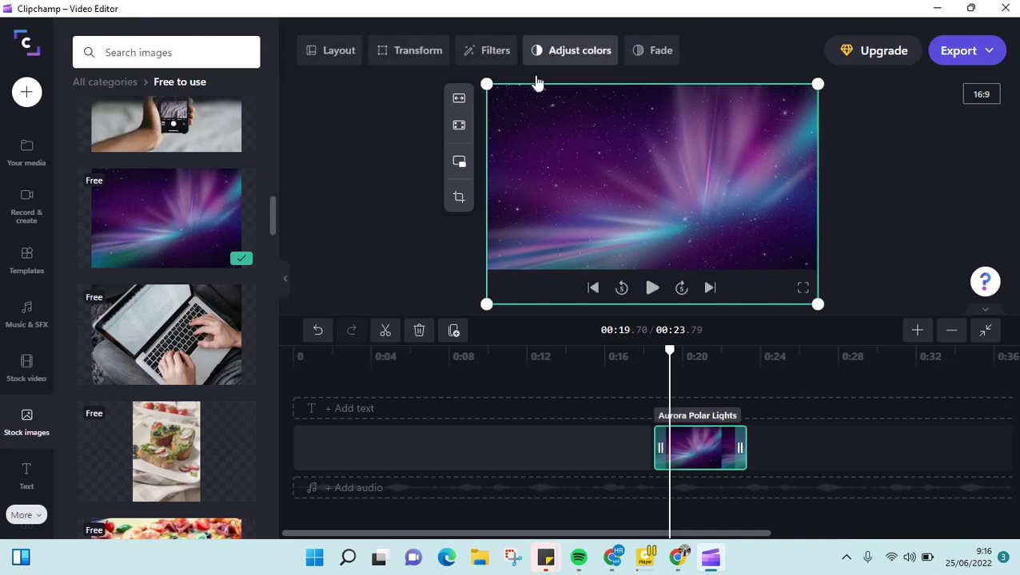
pyautogui.click(652, 49)
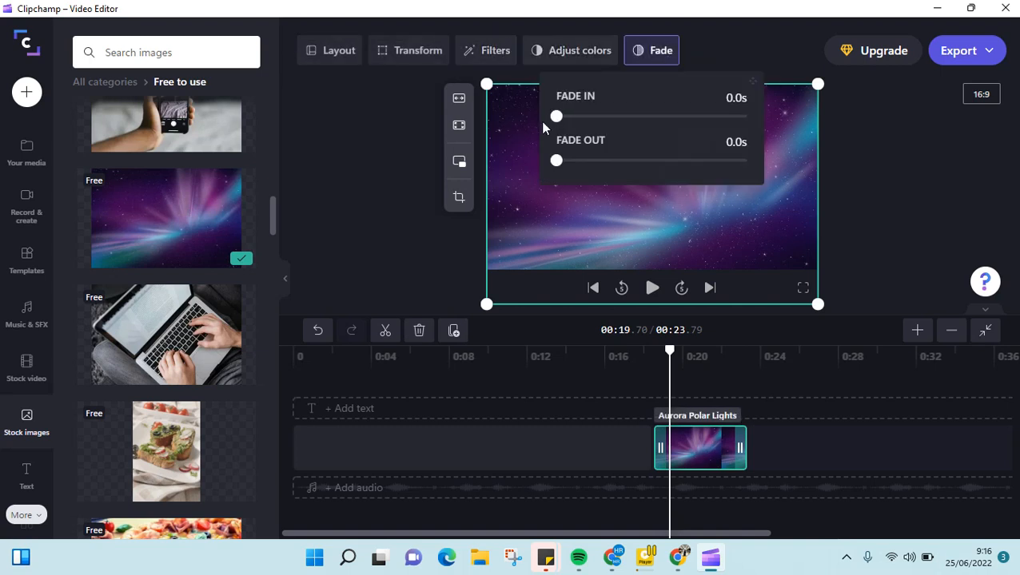
pyautogui.moveTo(495, 50)
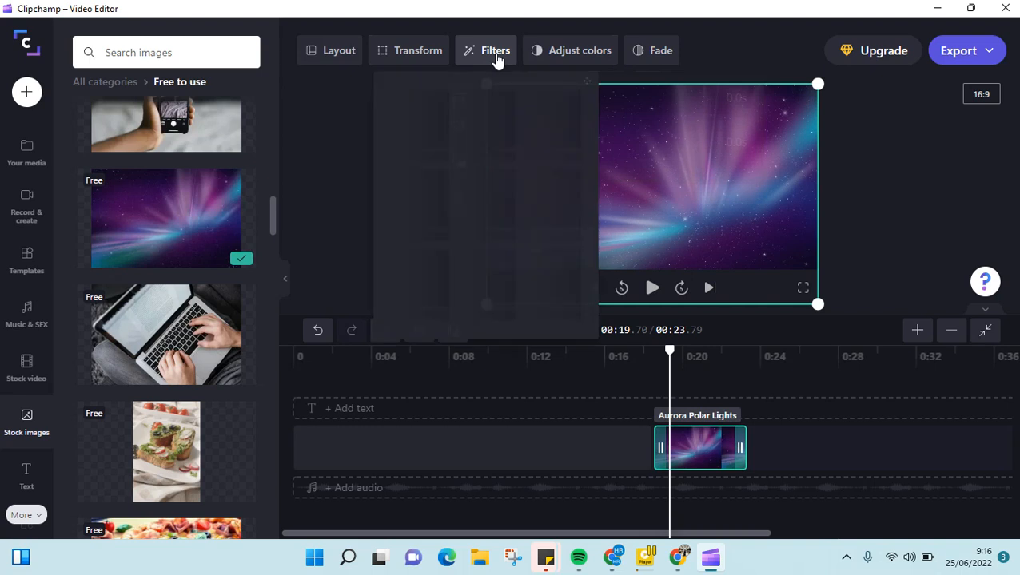
pyautogui.moveTo(785, 235)
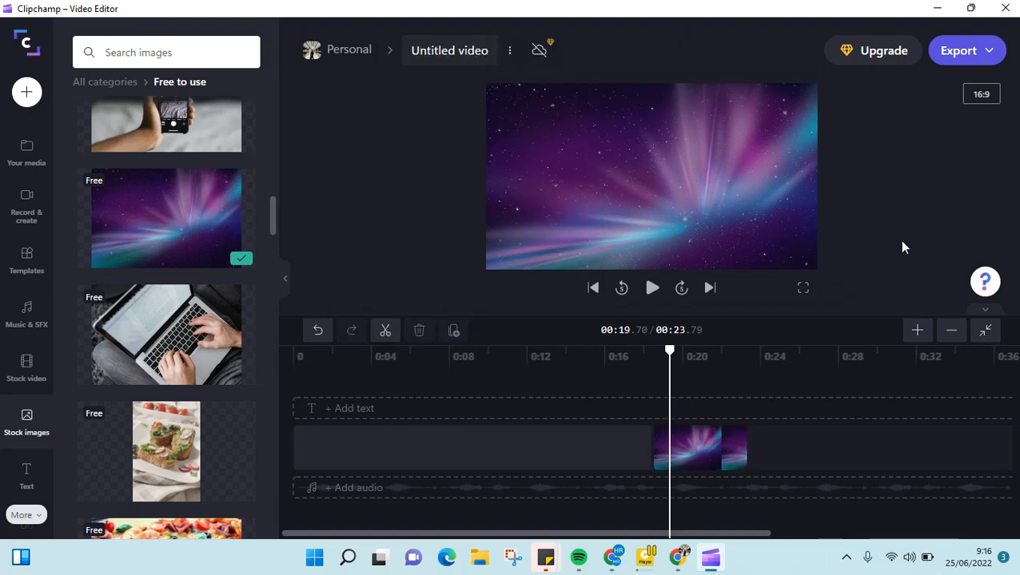
pyautogui.moveTo(670, 351); pyautogui.dragTo(655, 350)
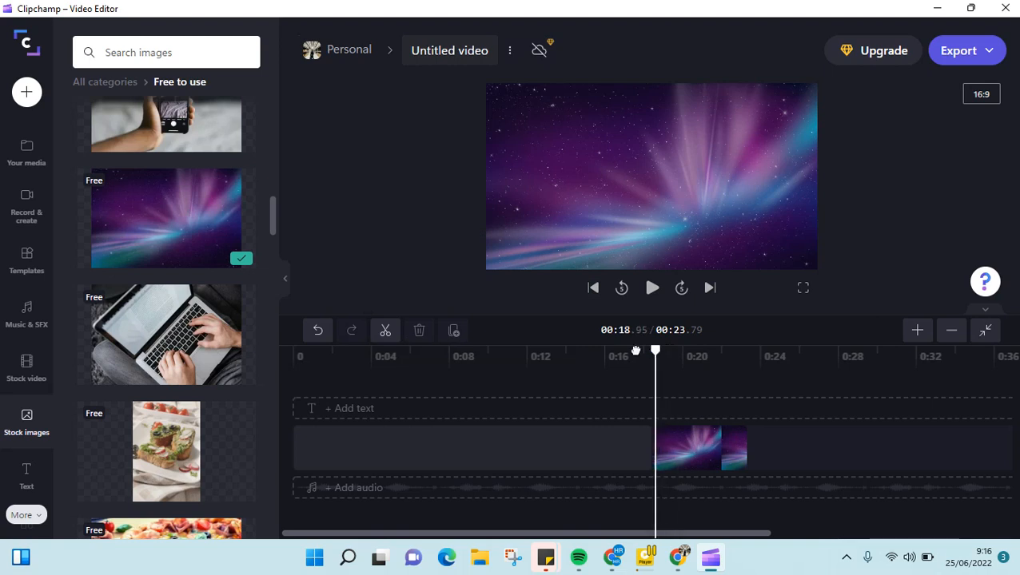
pyautogui.moveTo(656, 350); pyautogui.dragTo(631, 350)
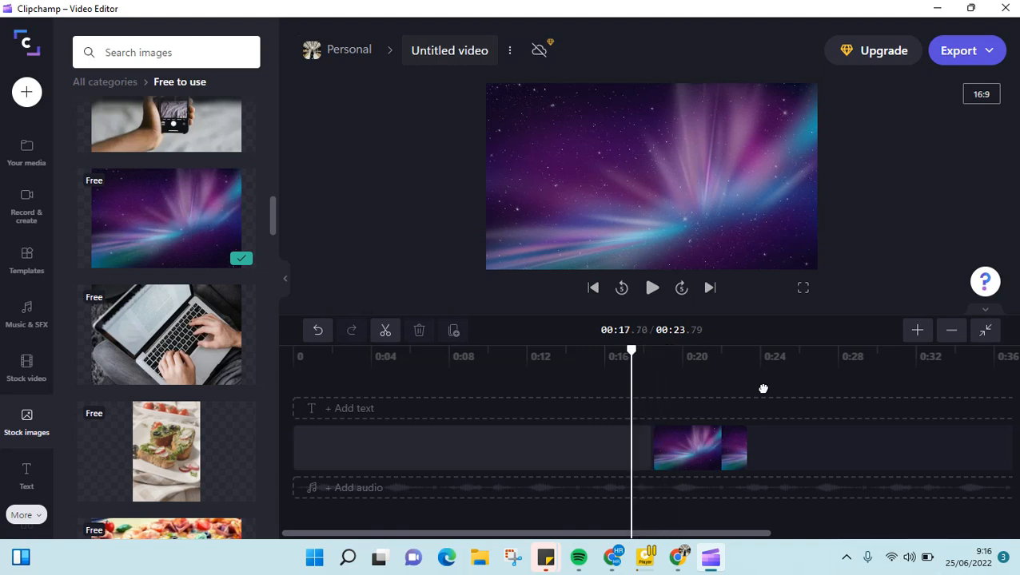
pyautogui.click(652, 287)
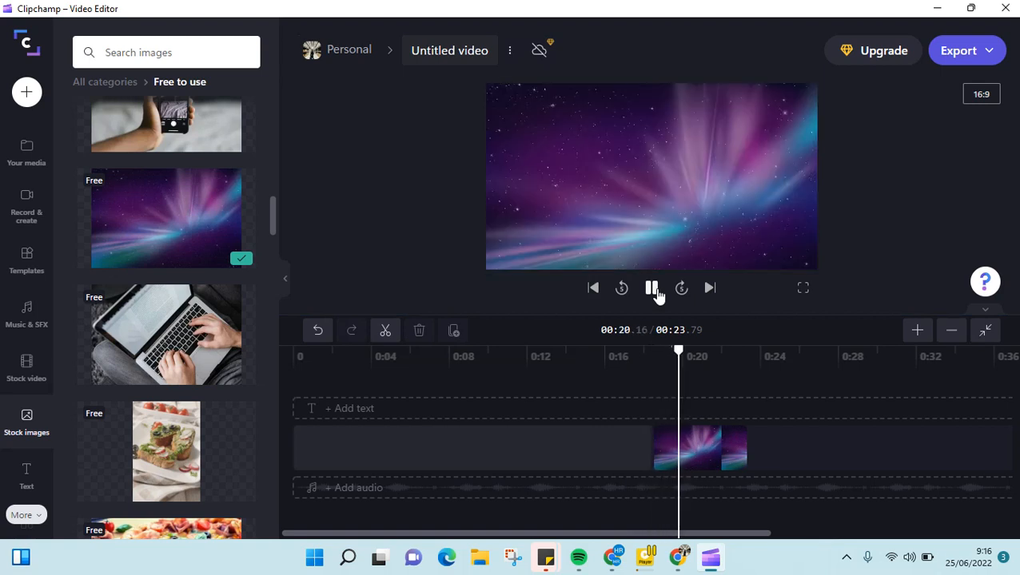
pyautogui.click(699, 447)
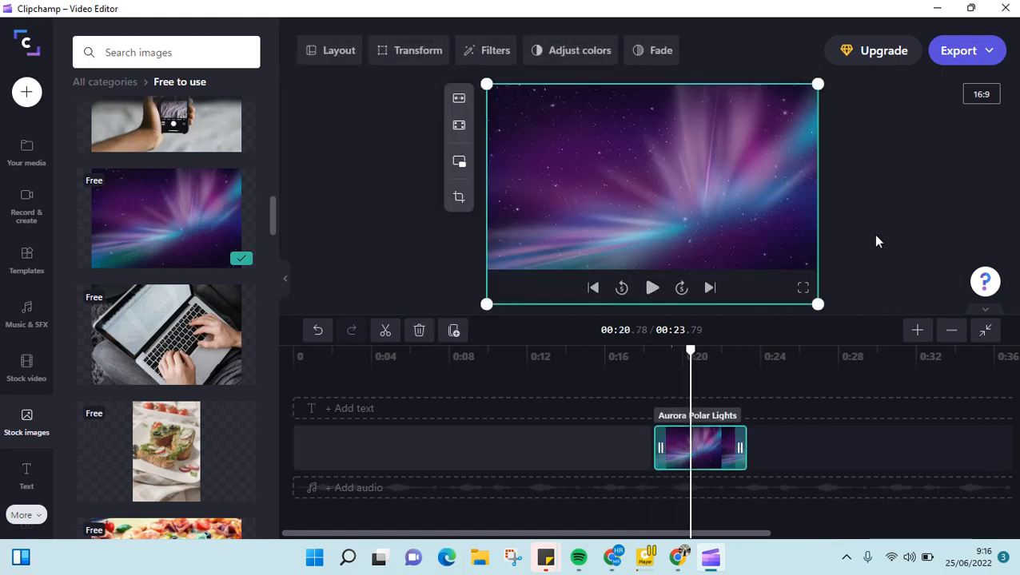